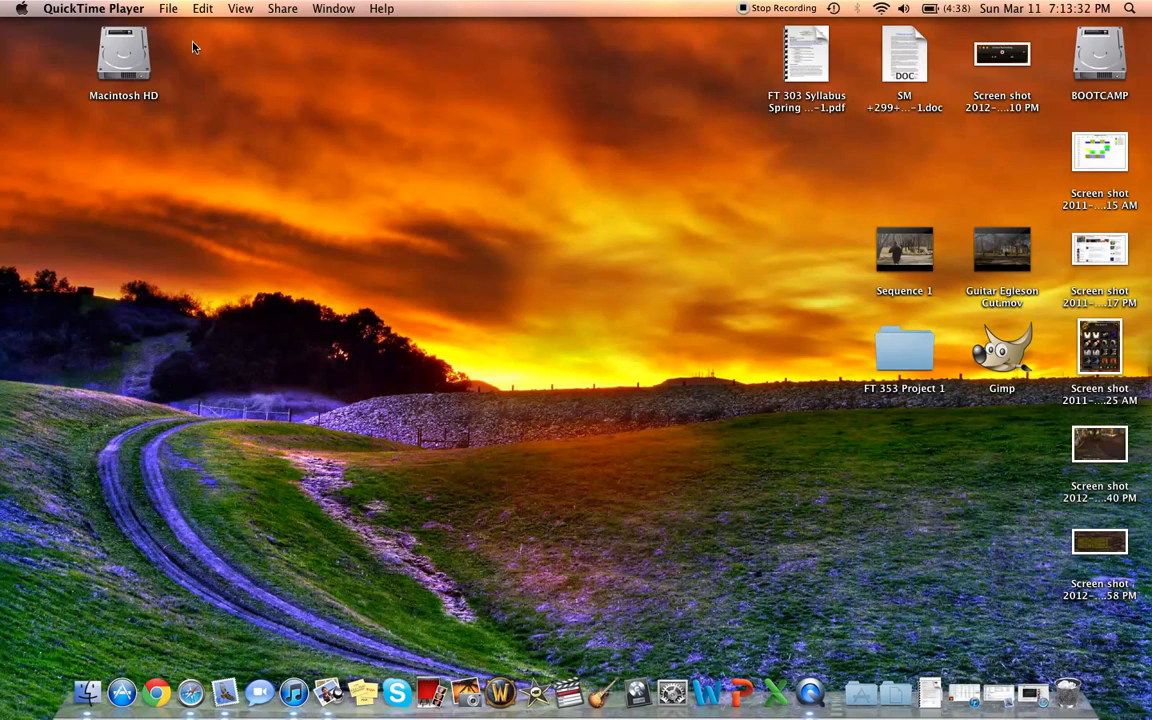
Browse the File menu and the Time Machine backup status menu, then dismiss it
left_click(168, 8)
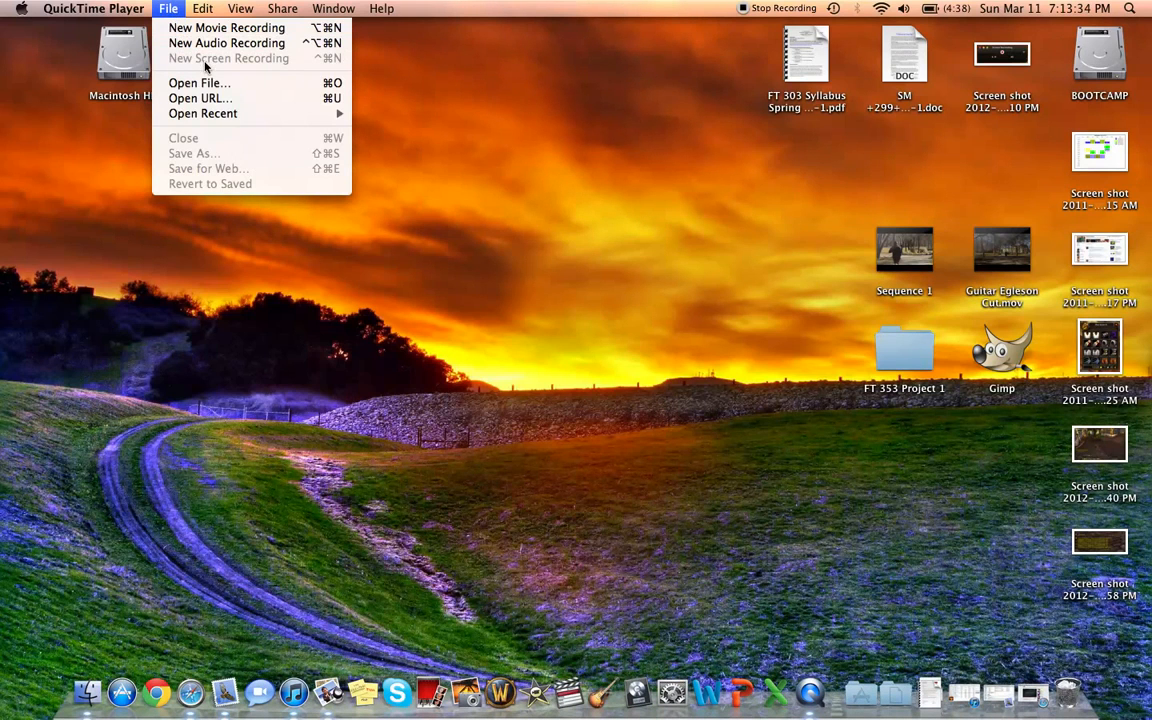
mouse_move(240, 62)
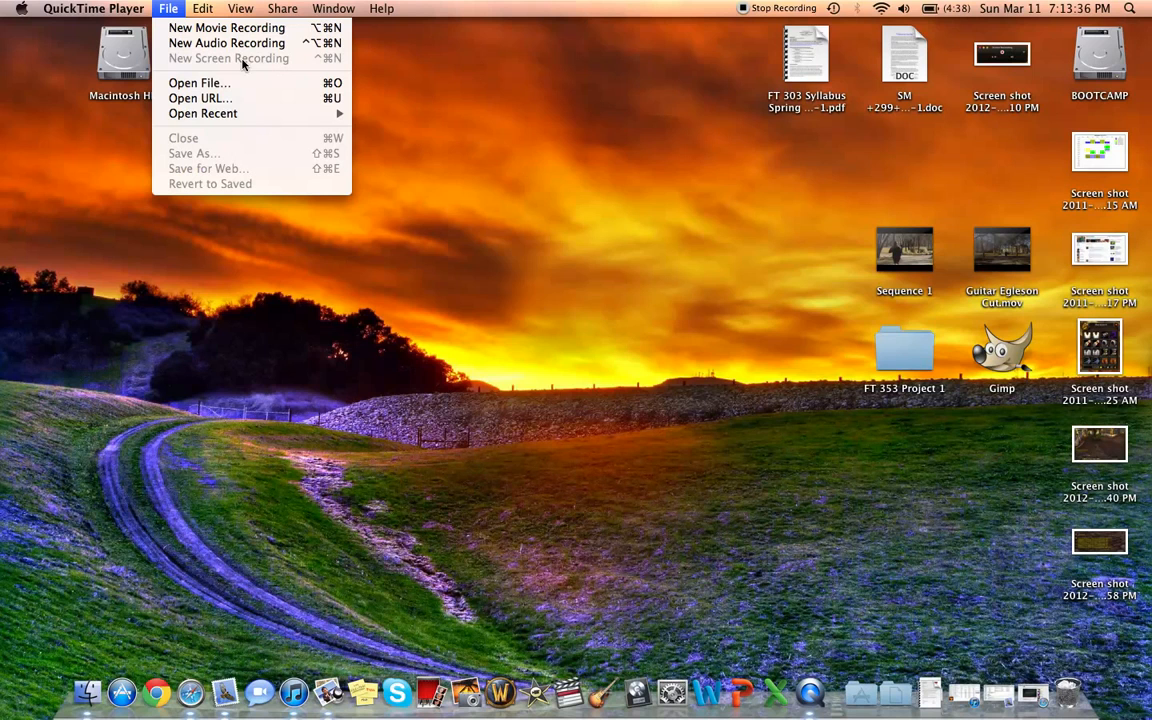
mouse_move(280, 62)
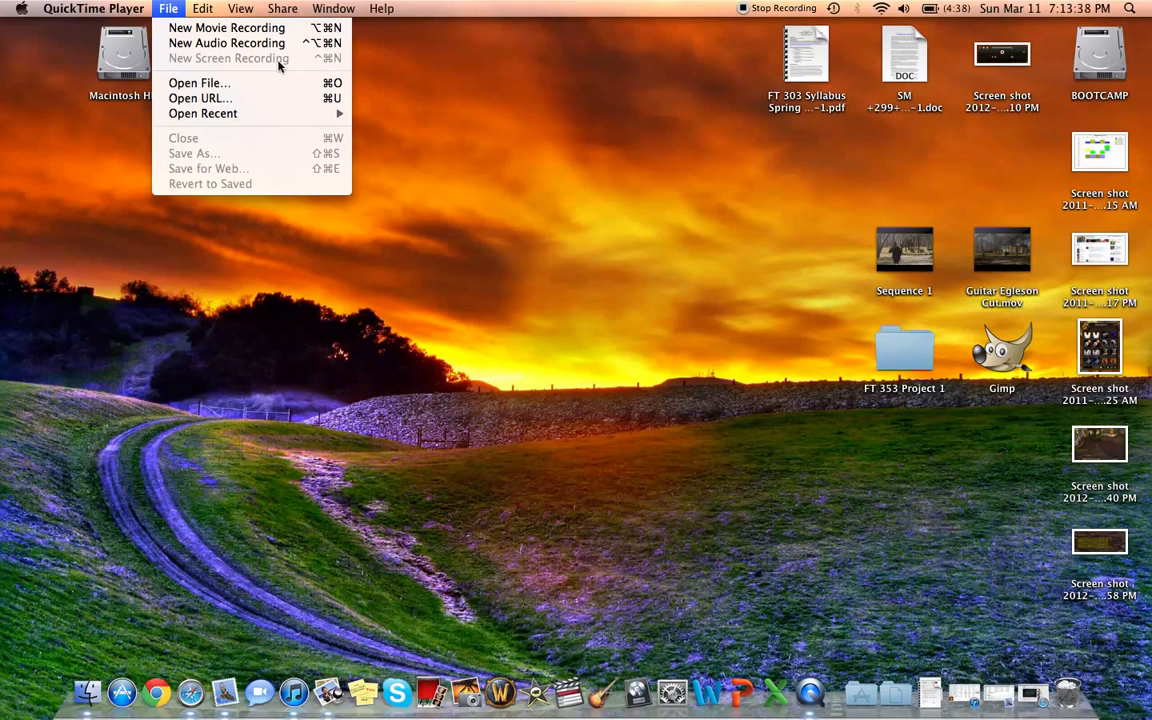
left_click(832, 8)
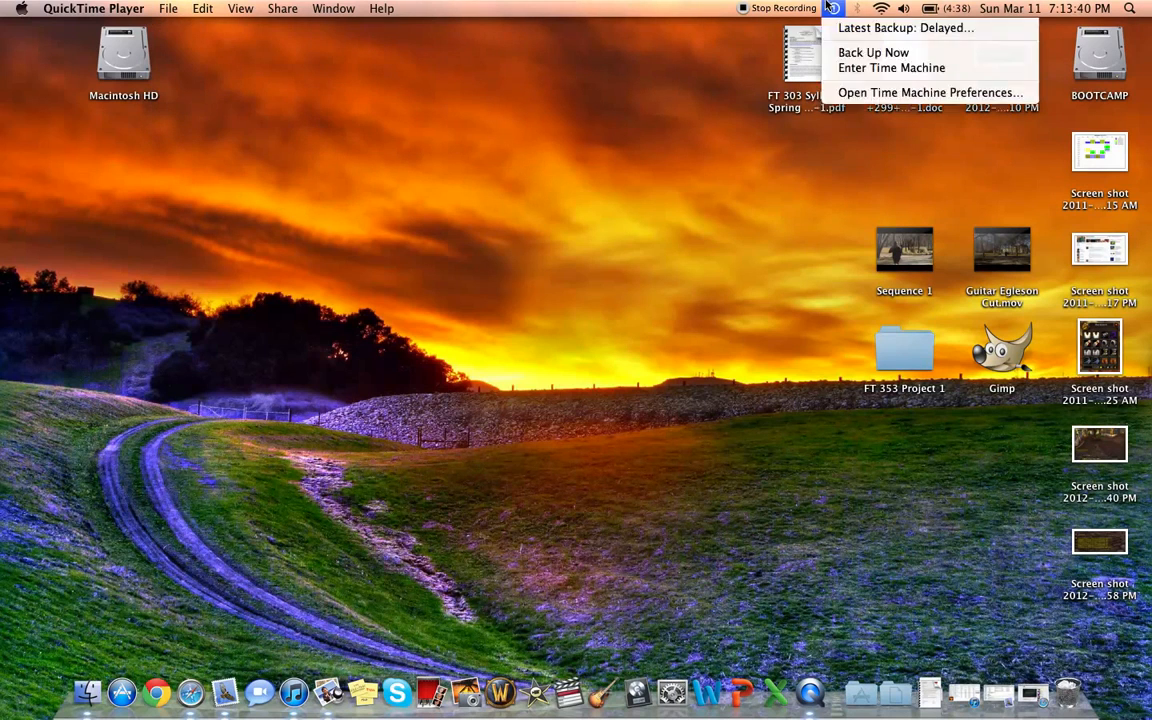
left_click(576, 324)
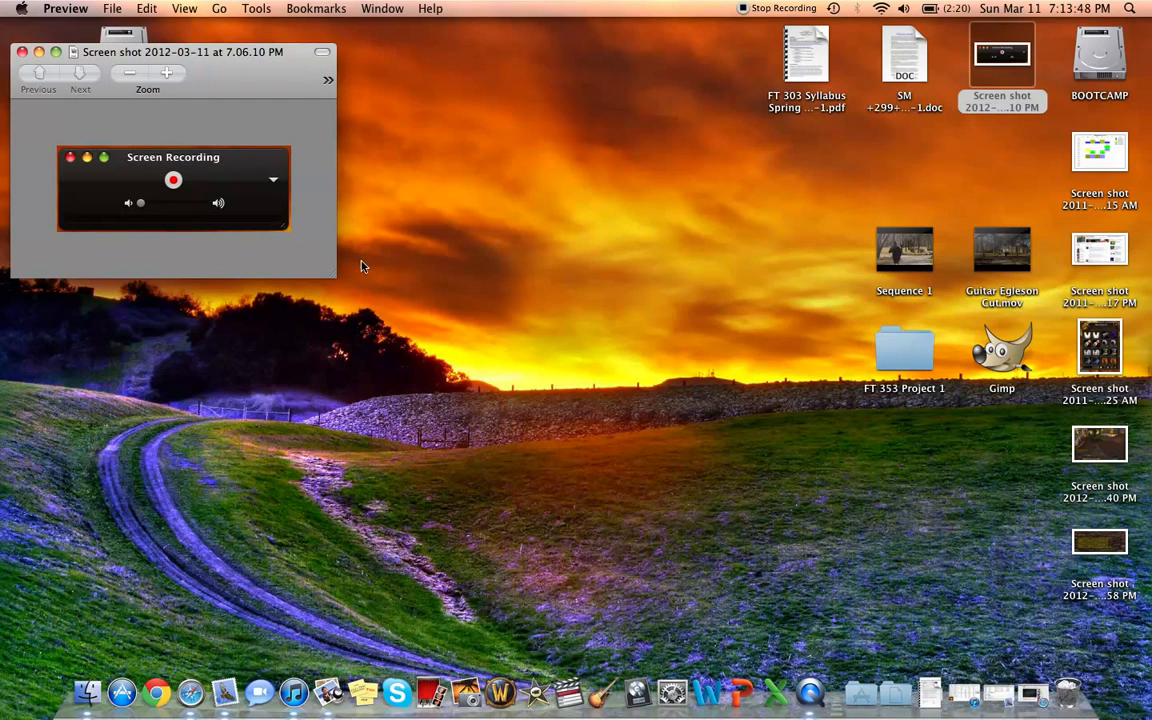
mouse_move(504, 238)
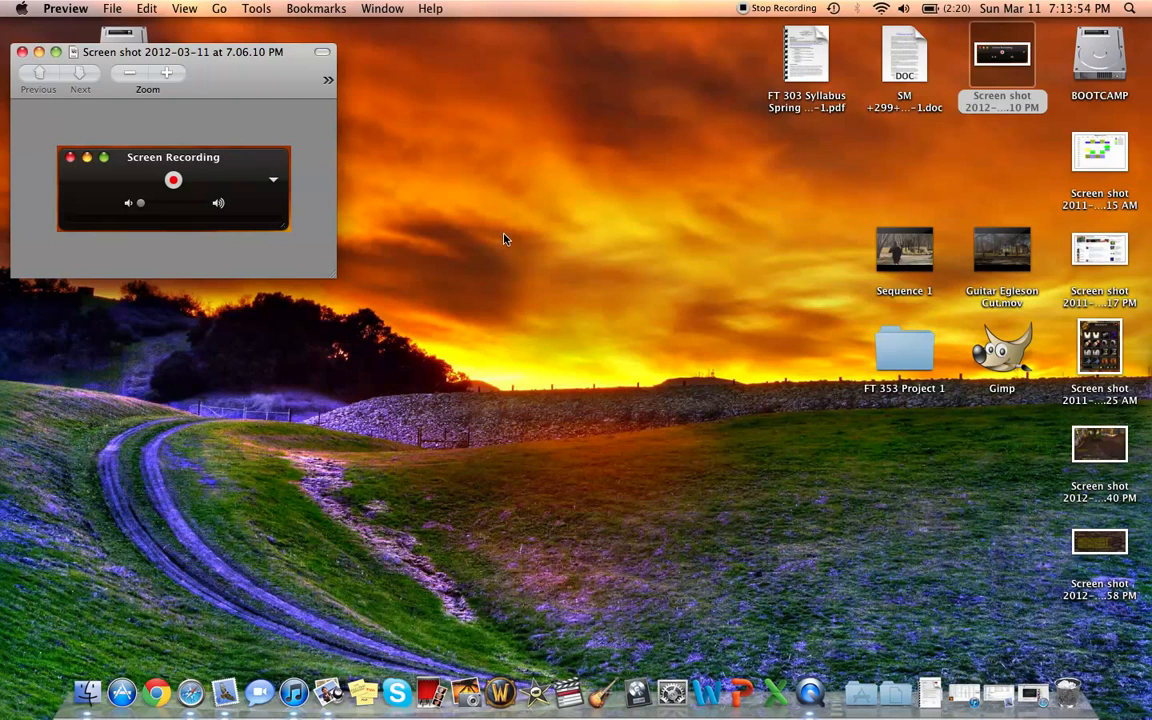
mouse_move(412, 228)
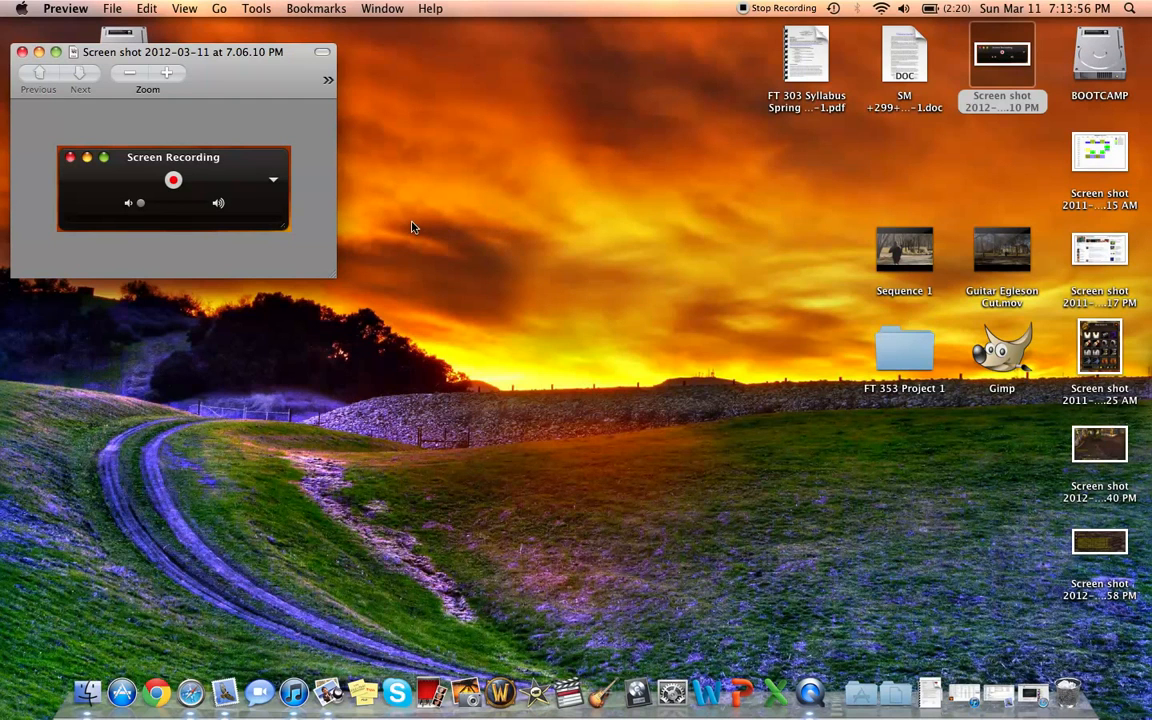
mouse_move(276, 182)
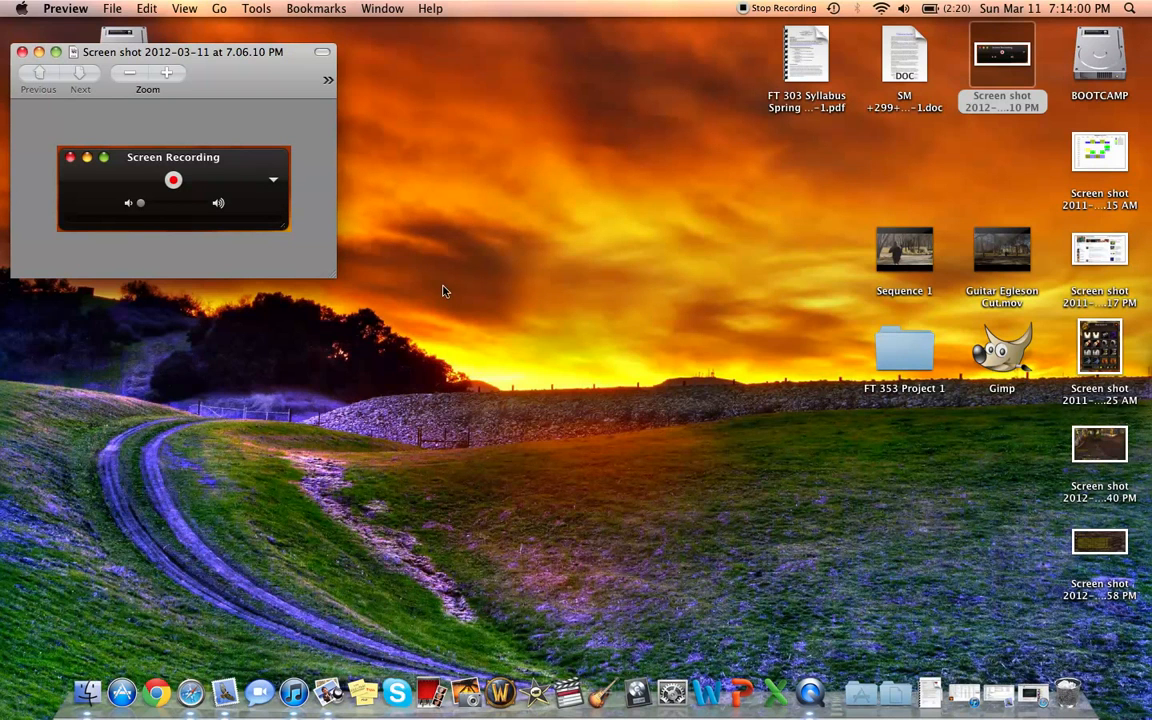
mouse_move(536, 400)
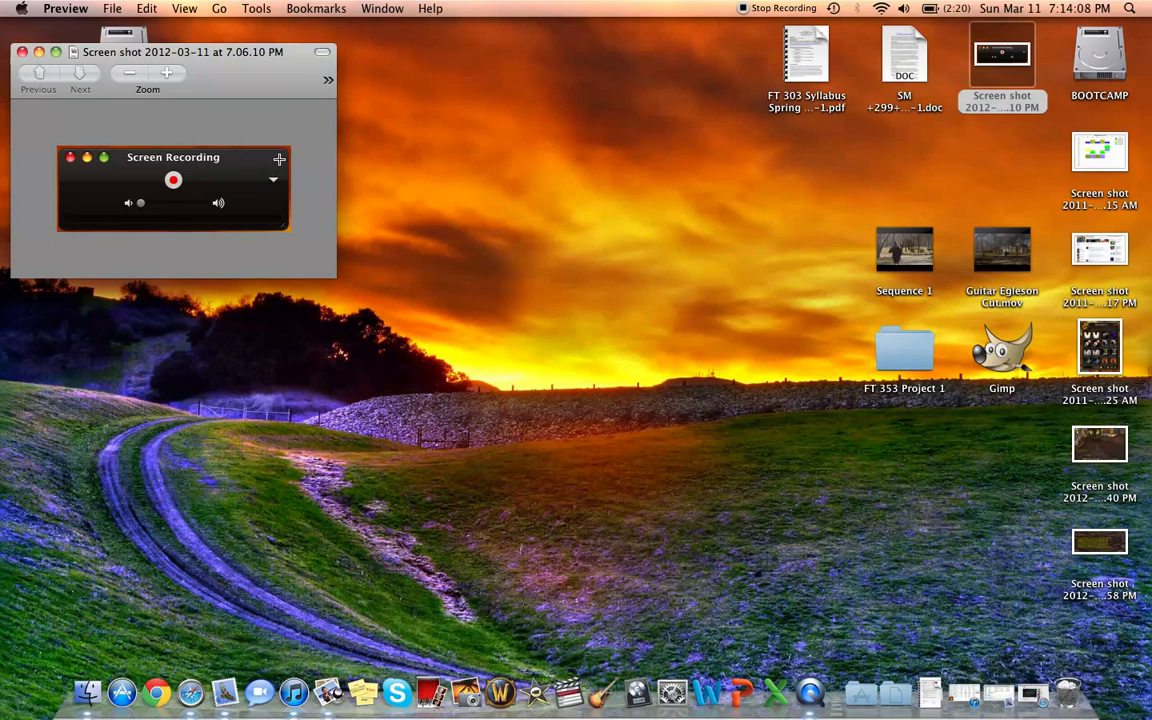
mouse_move(496, 356)
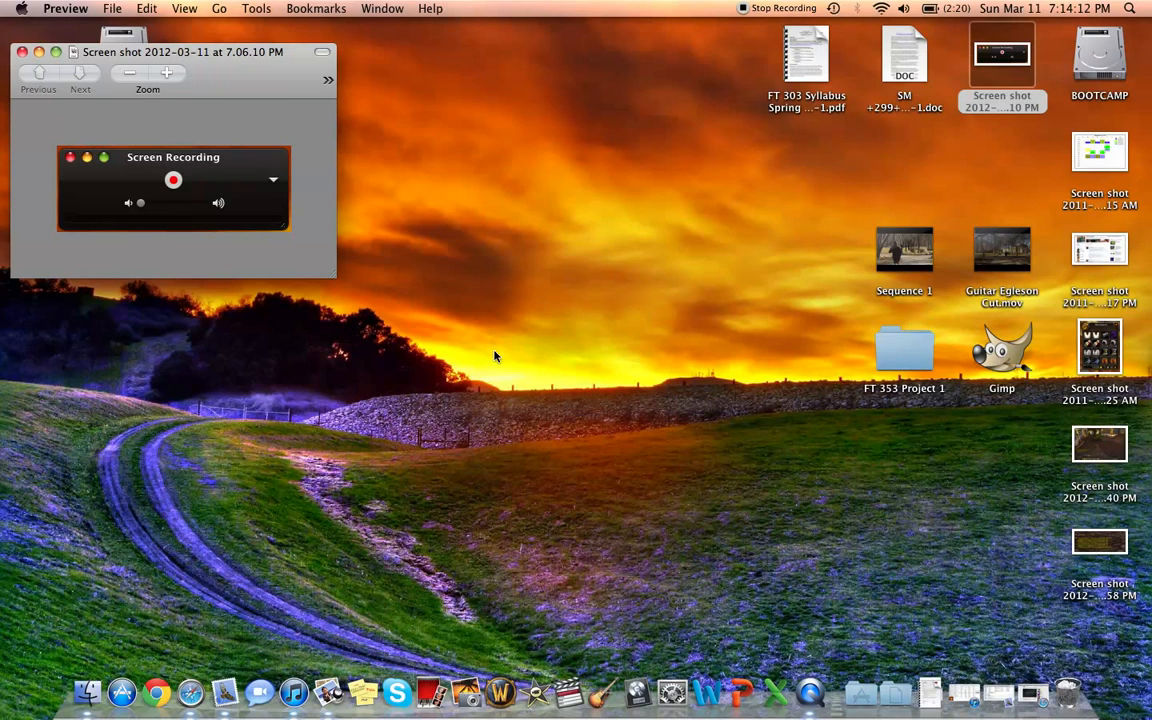
mouse_move(704, 44)
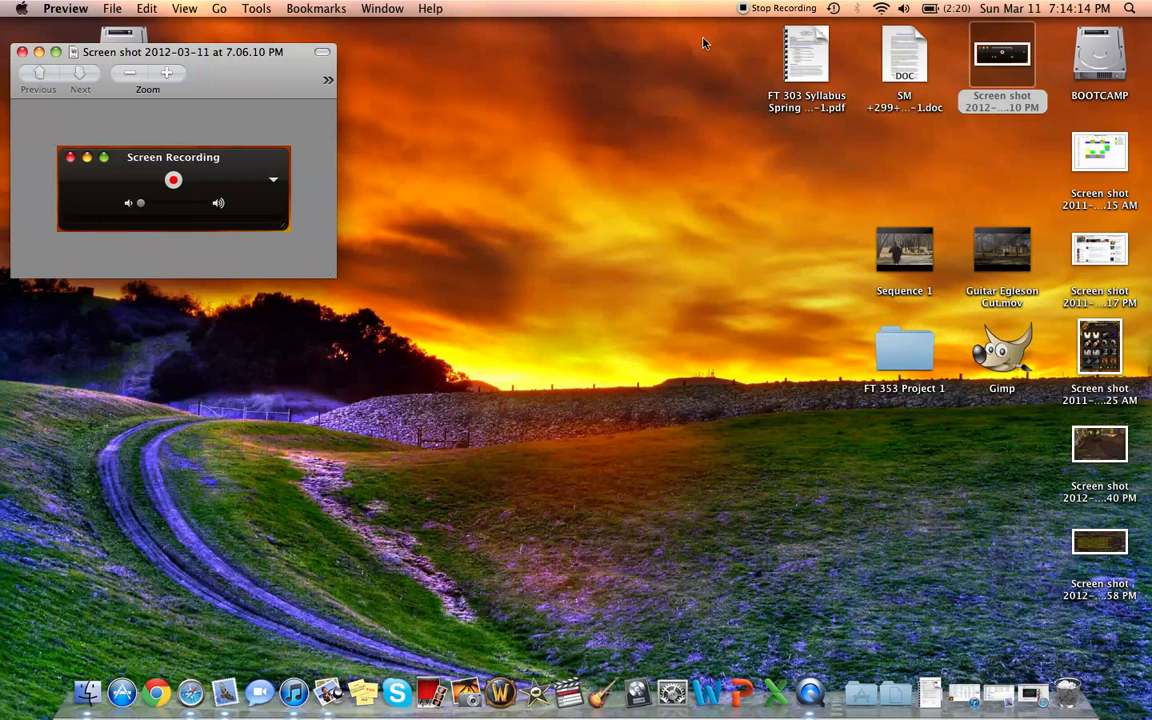
mouse_move(658, 150)
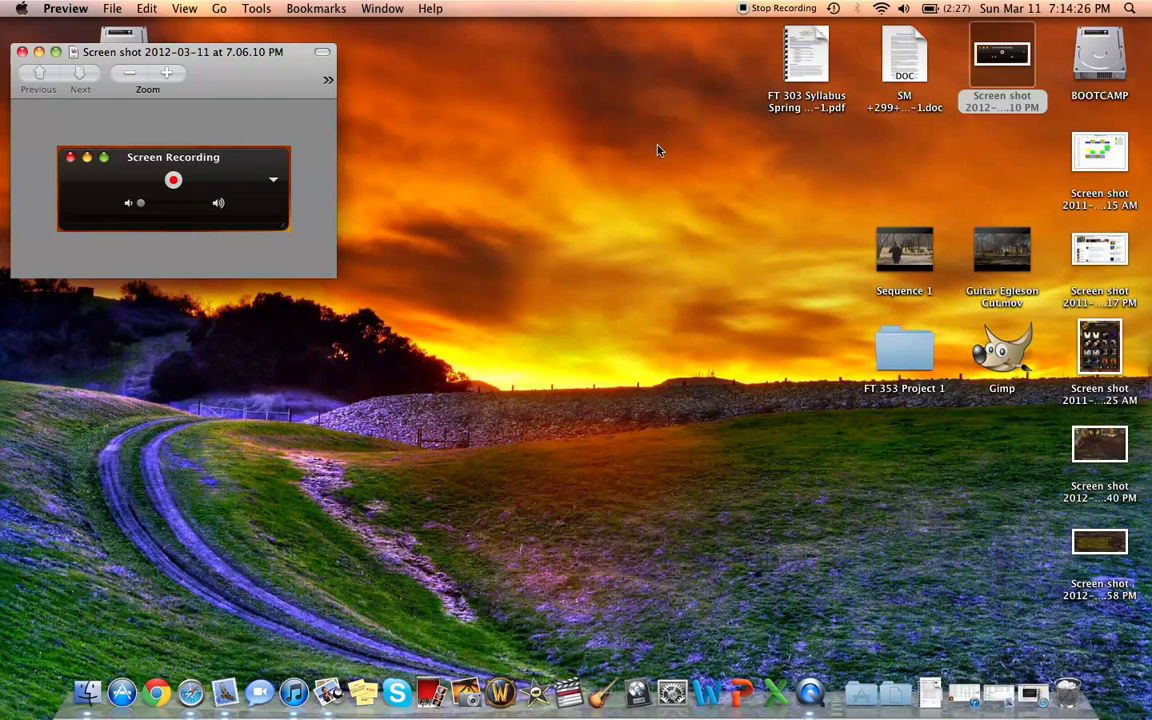
mouse_move(715, 315)
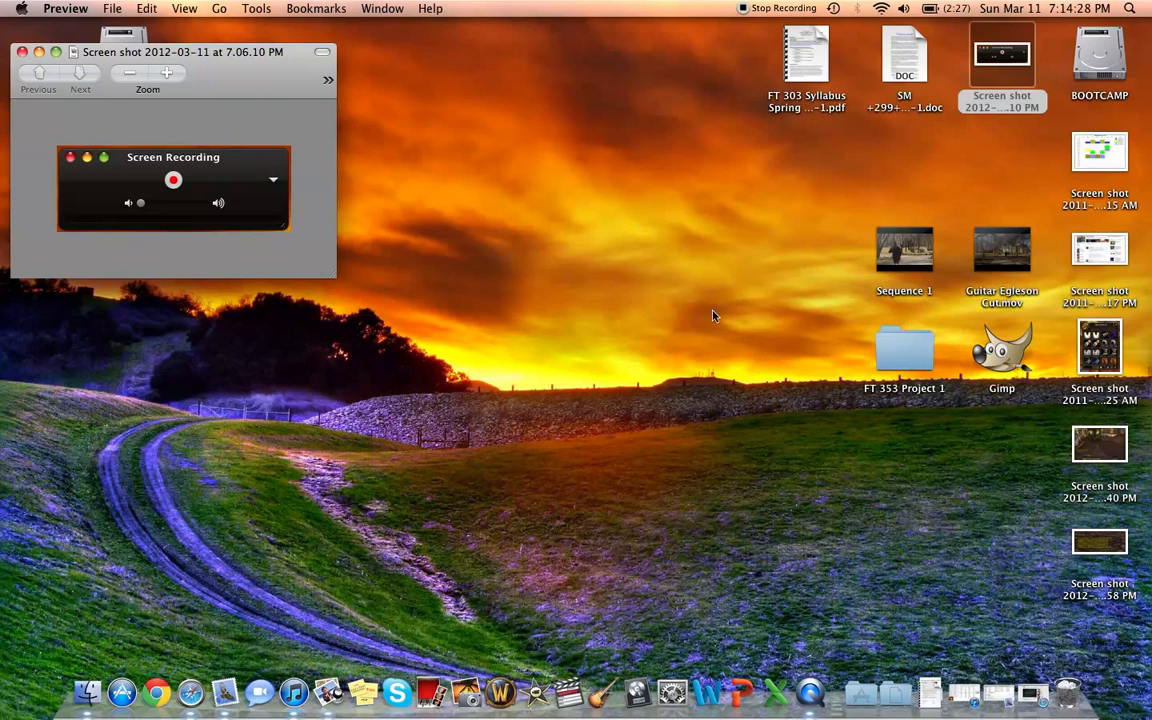
mouse_move(702, 560)
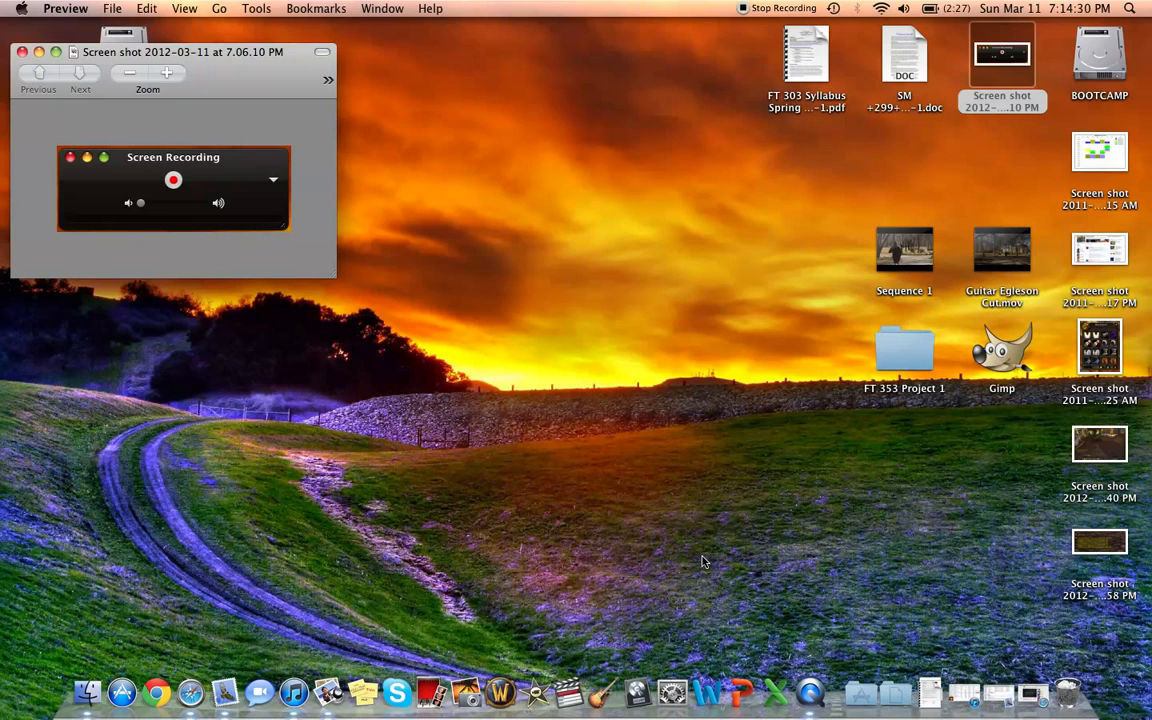